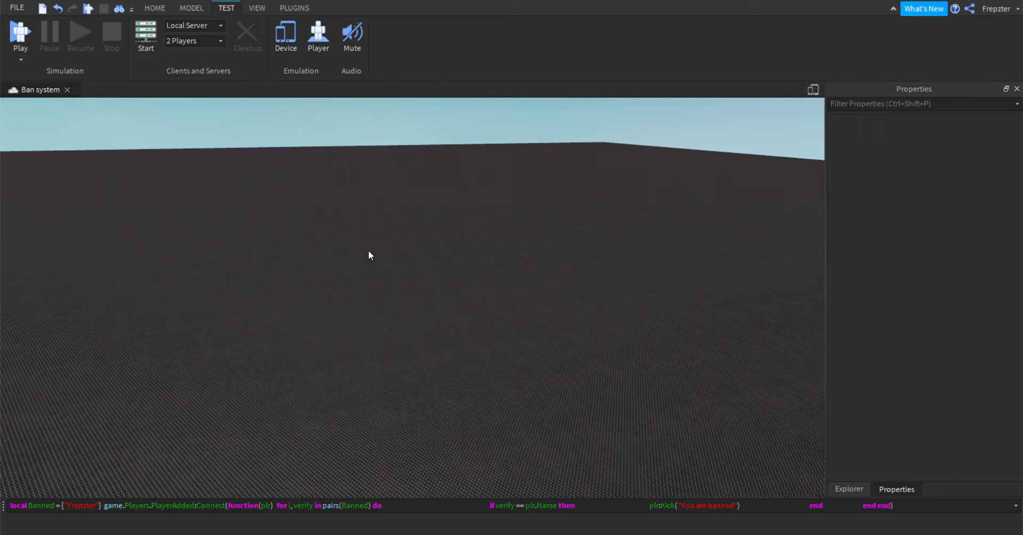
pyautogui.moveTo(422, 260)
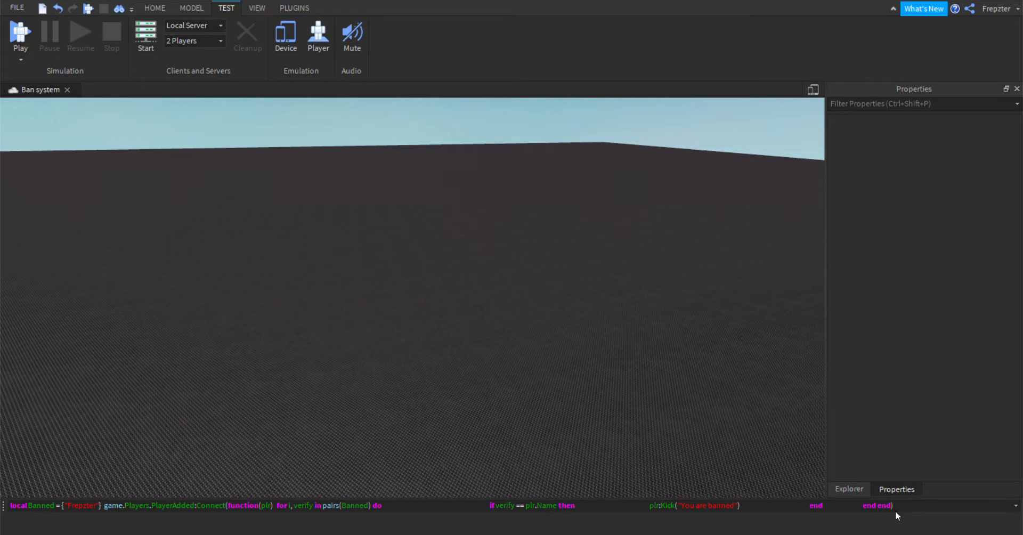
# Step: Bring up the Explorer panel showing the place's object hierarchy
pyautogui.click(848, 489)
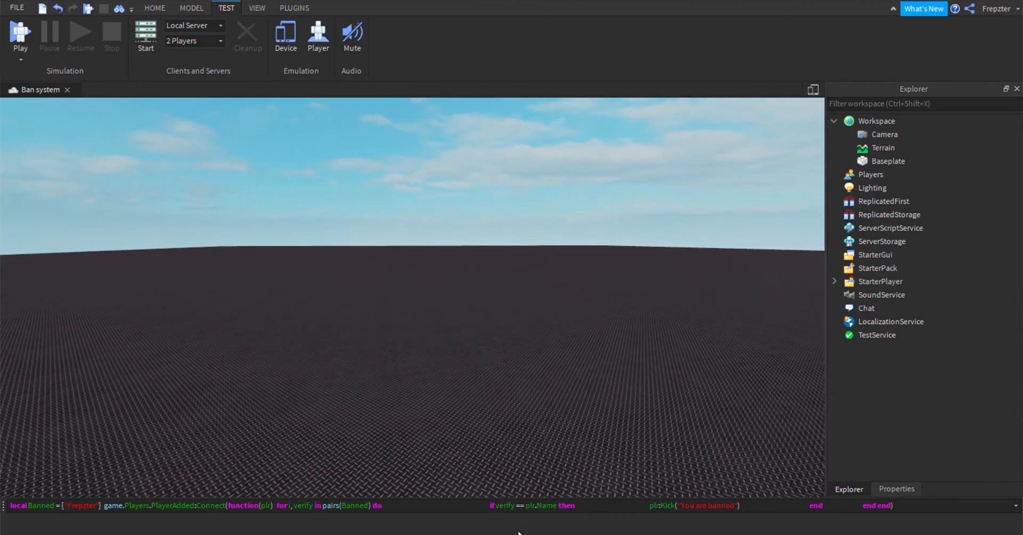
pyautogui.moveTo(585, 486)
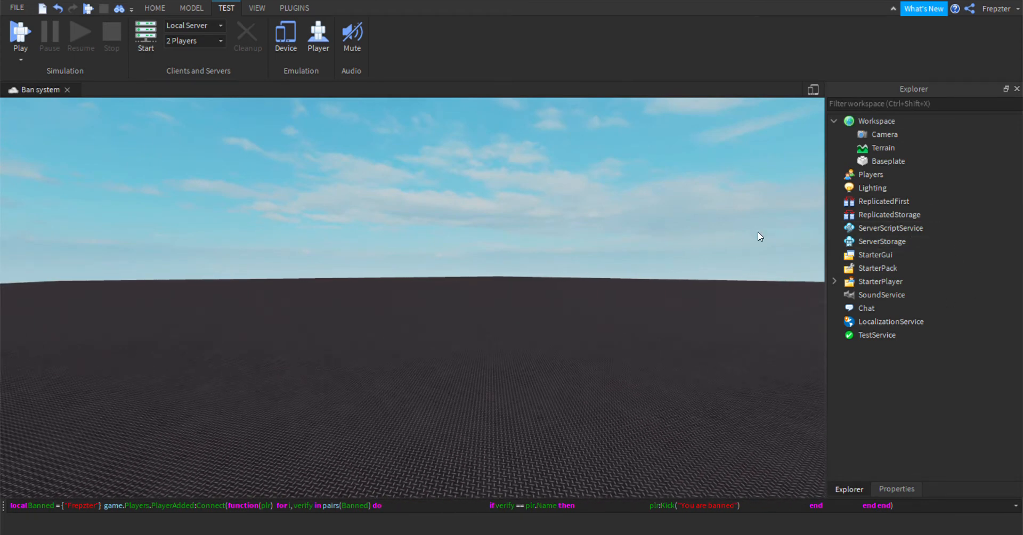
pyautogui.moveTo(946, 235)
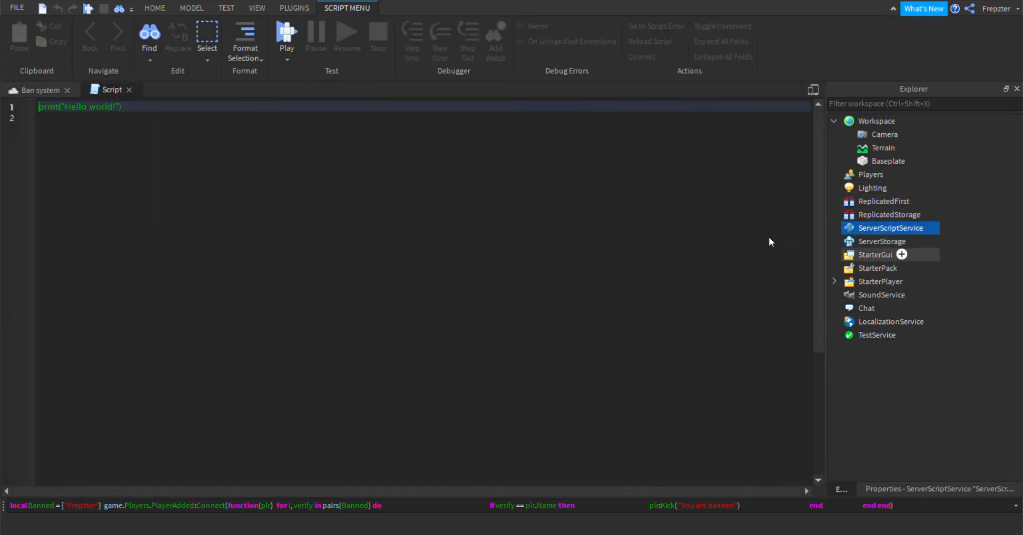
# Step: Add a folder named BanService inside ServerScriptService
pyautogui.click(890, 227)
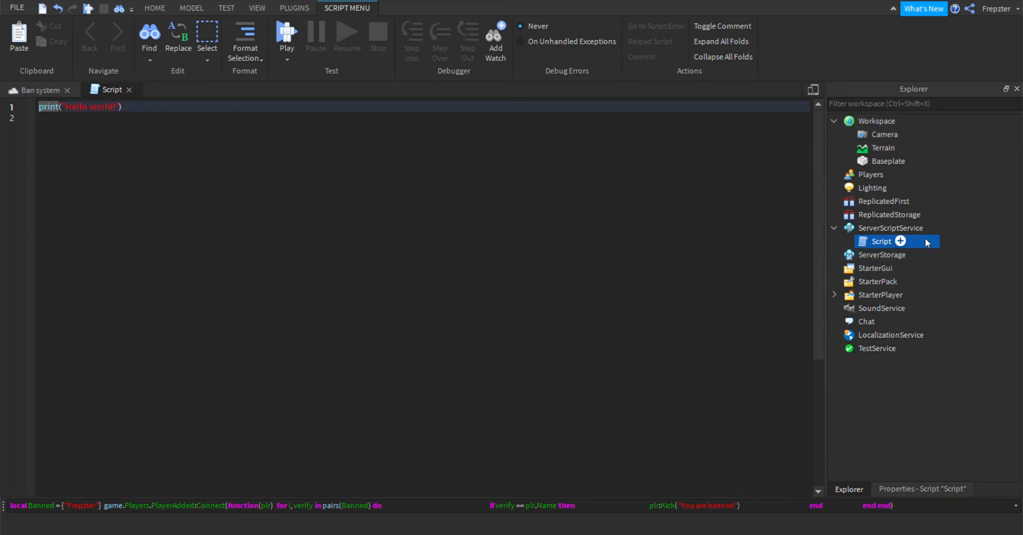
pyautogui.click(890, 228)
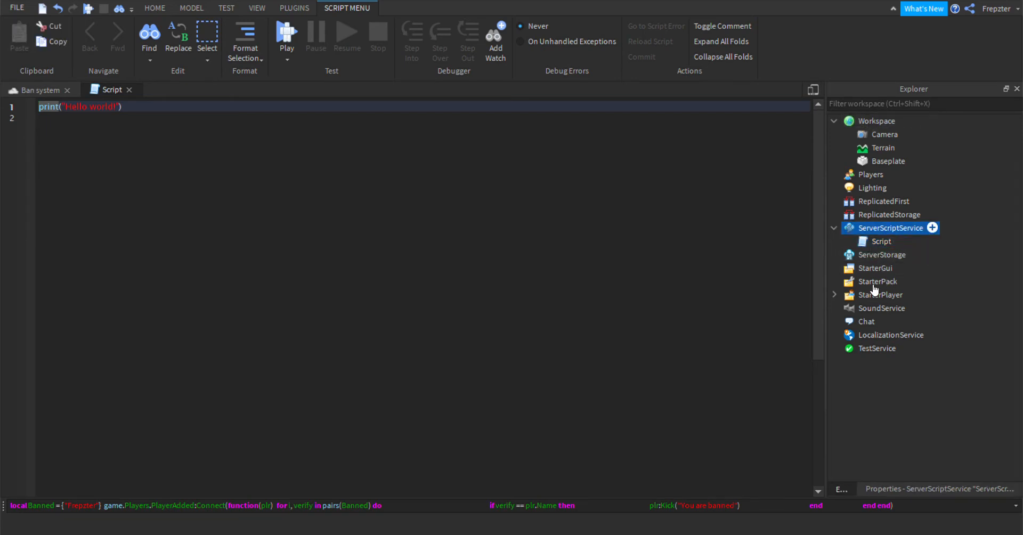
pyautogui.click(933, 227)
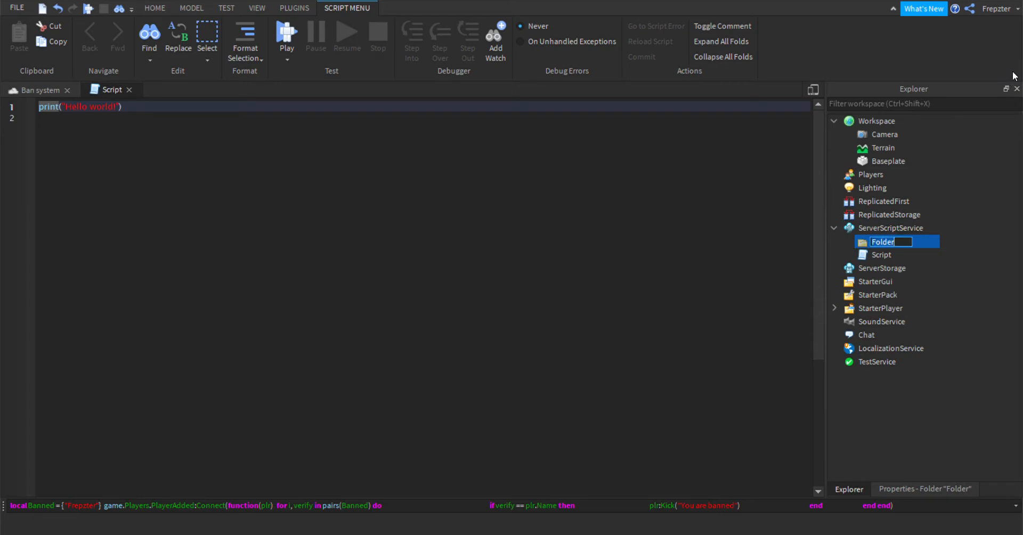
pyautogui.write('BanService')
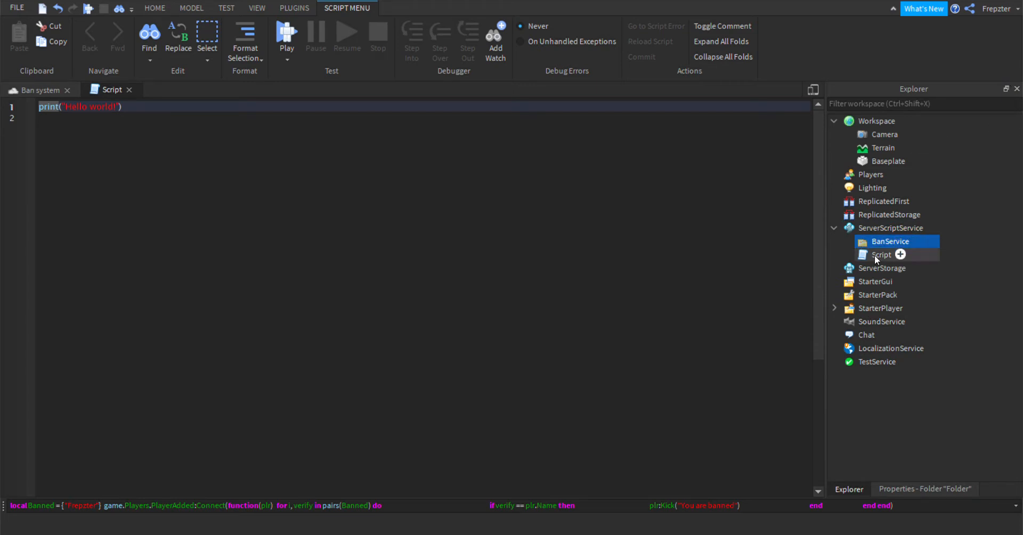
# Step: Move the script into BanService and rename it BanScript
pyautogui.click(882, 255)
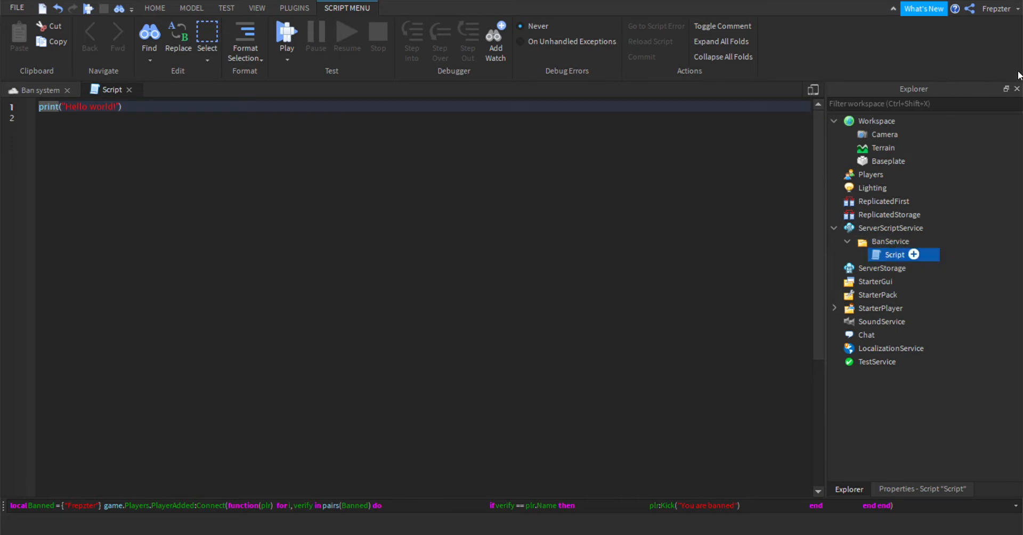
pyautogui.moveTo(982, 83)
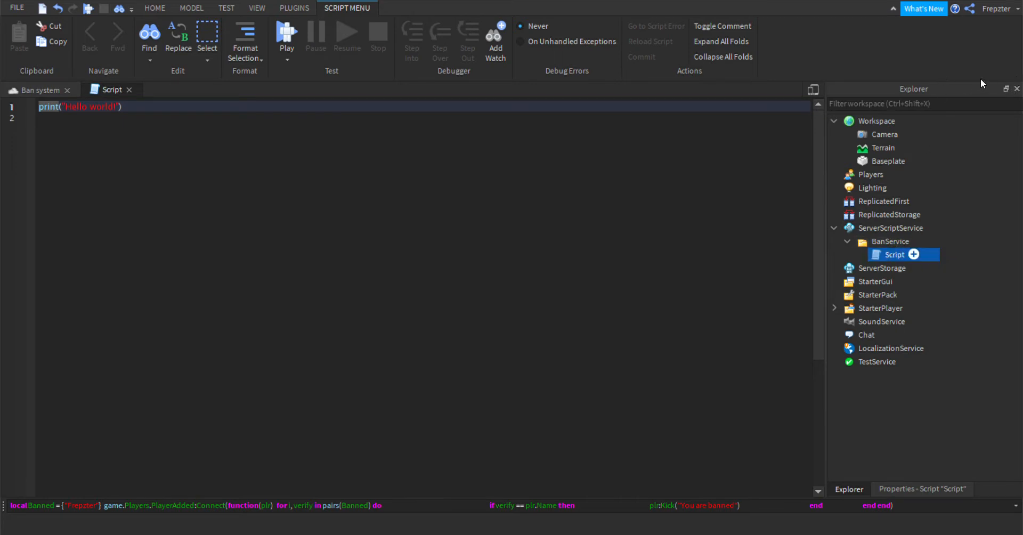
pyautogui.moveTo(957, 198)
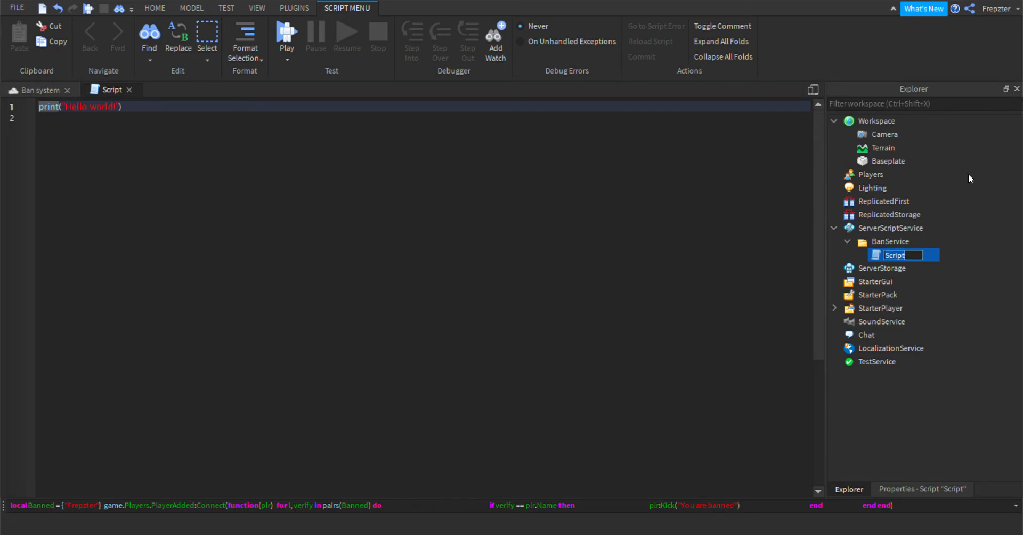
pyautogui.write('BanScript')
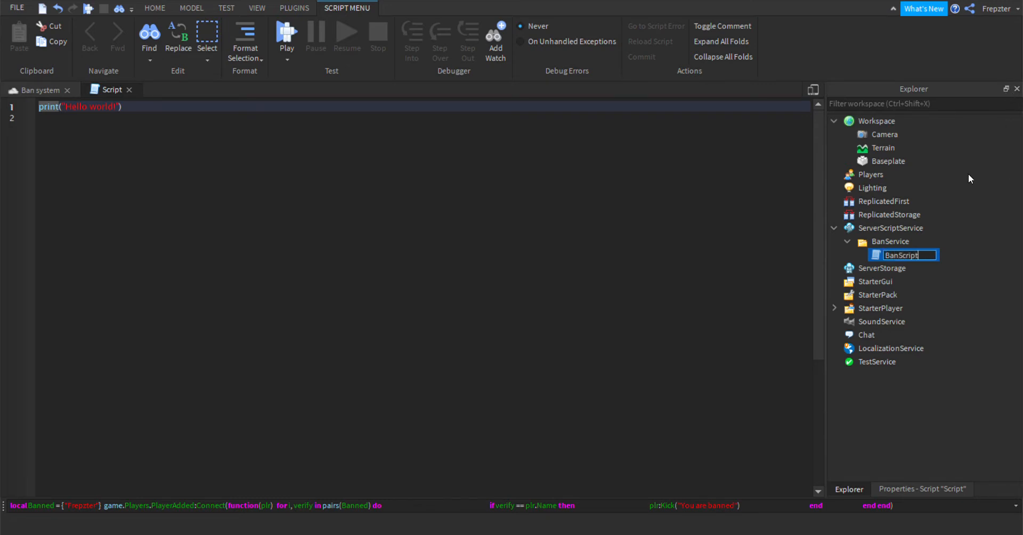
pyautogui.press('Return')
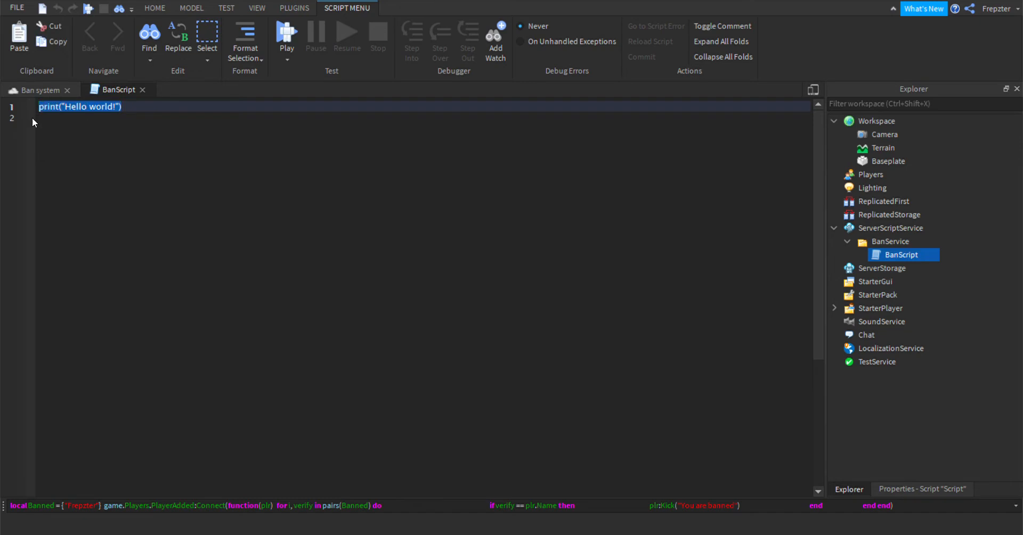
# Step: Define local Banned = {"Frepzter", "FrepzterRB"} and a PlayerAdded:Connect(function(plr) handler
pyautogui.write('local Banned =')
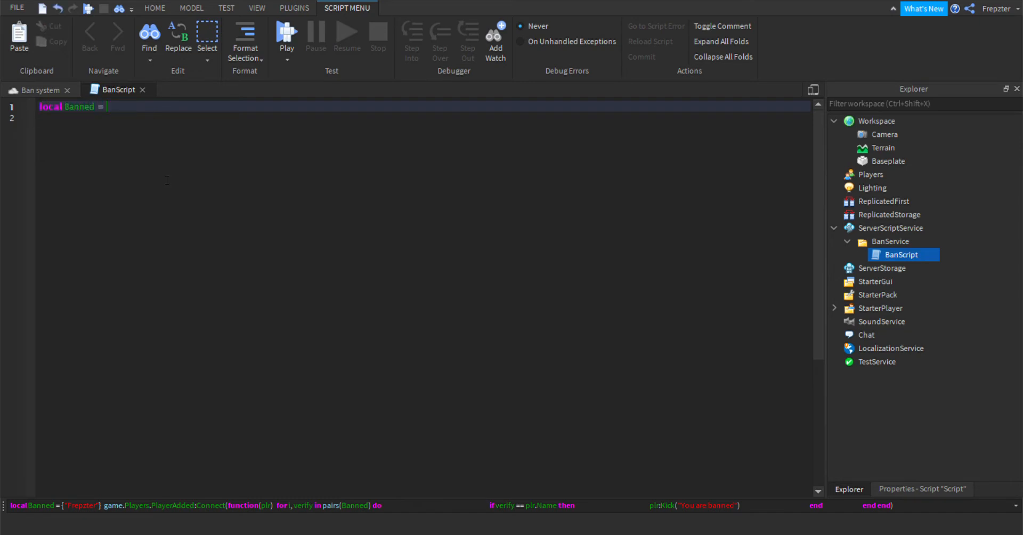
pyautogui.write('{"Frepzter", "FrepzterRB')
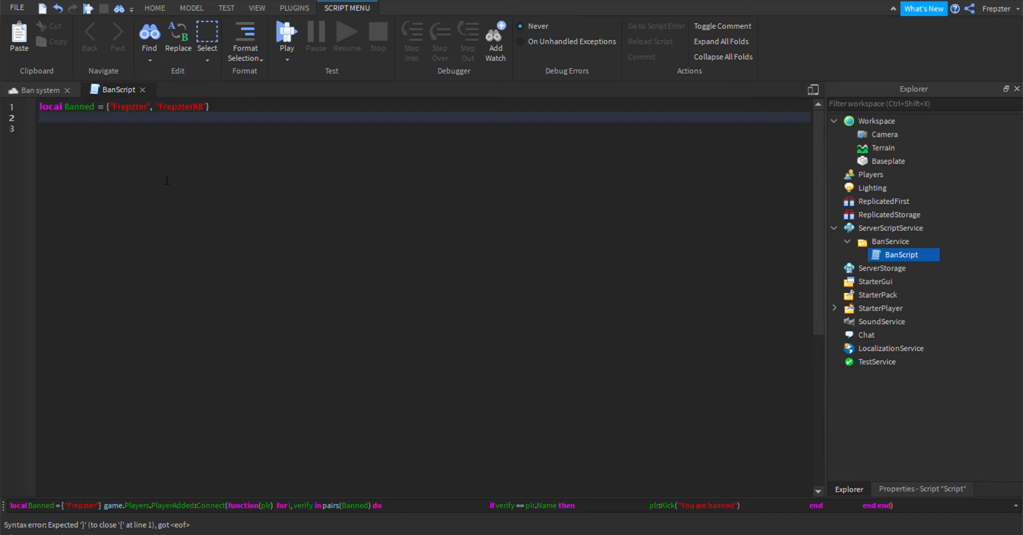
pyautogui.write('game.players.PlayerAdded:Connect(function(')
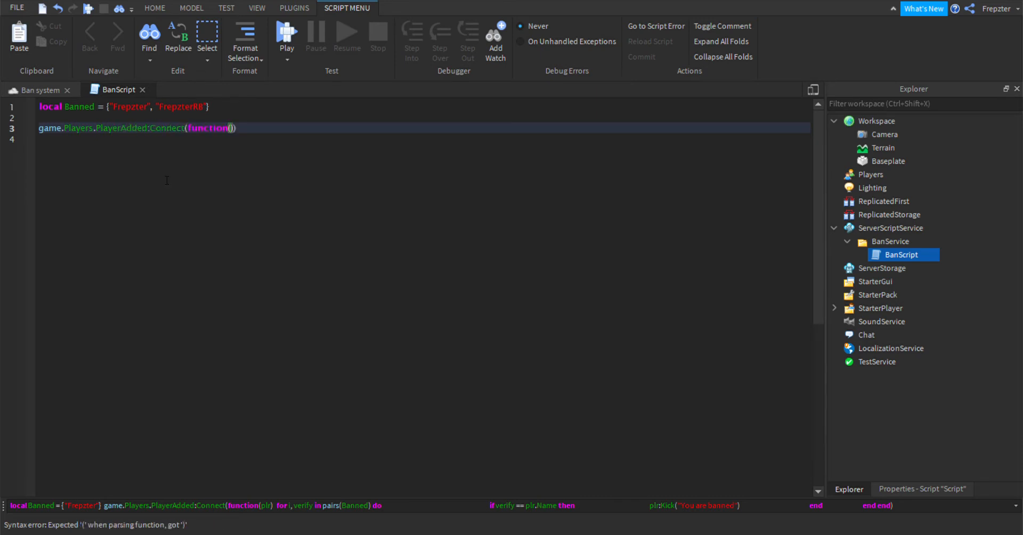
pyautogui.write('plr')
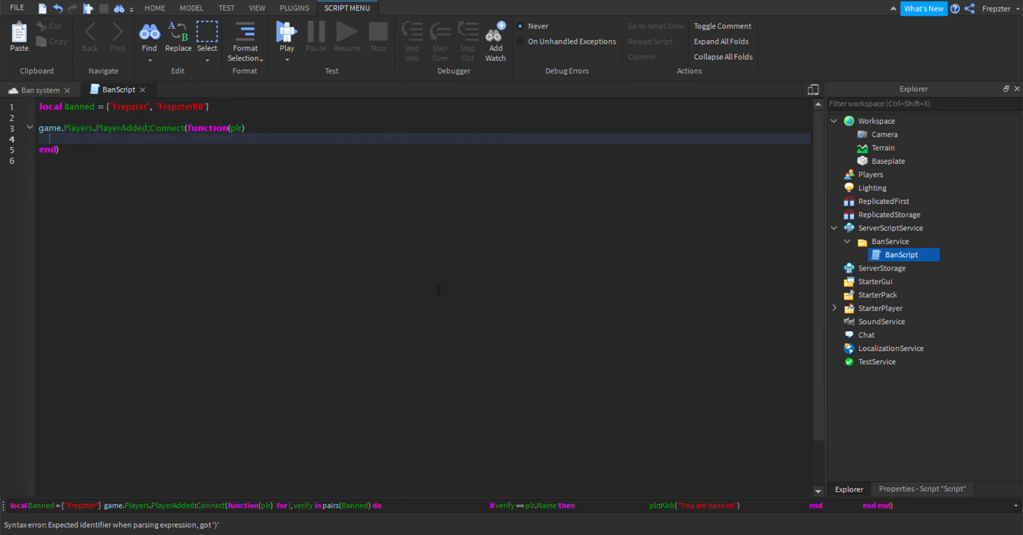
# Step: Add a 'for i,verify in pairs(Banned) do' loop inside the handler
pyautogui.write('for i,v')
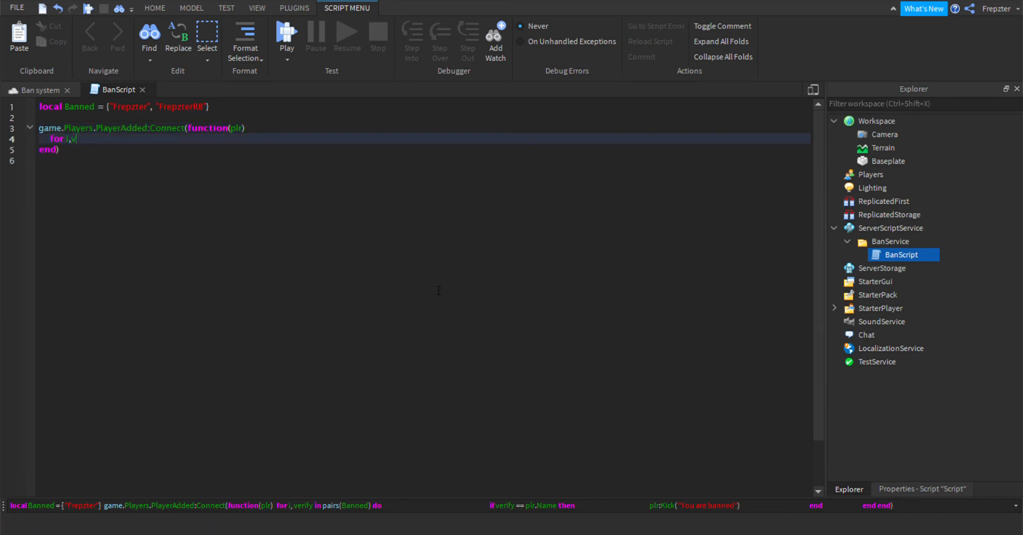
pyautogui.write('erify')
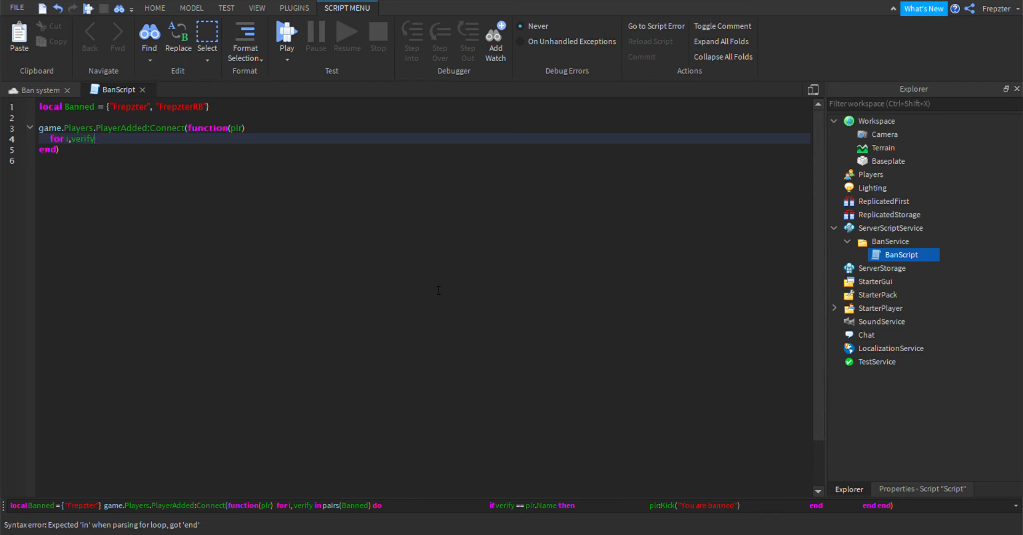
pyautogui.write('in')
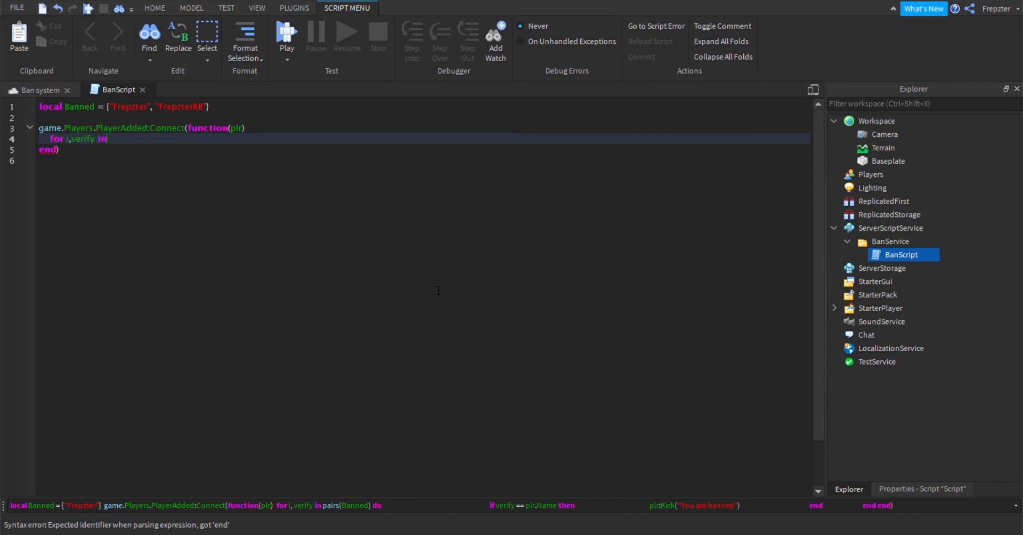
pyautogui.write('pairs')
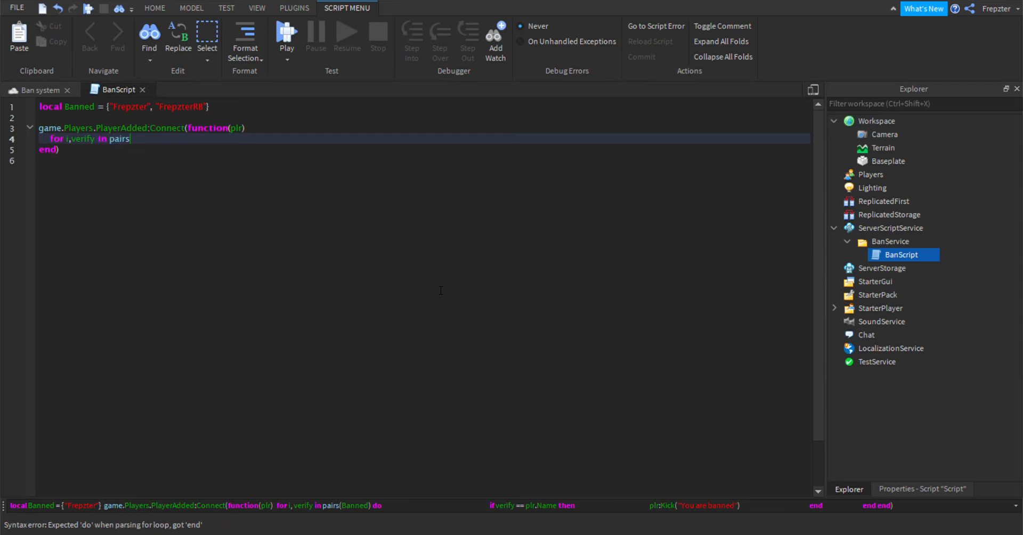
pyautogui.write('(Banned) do')
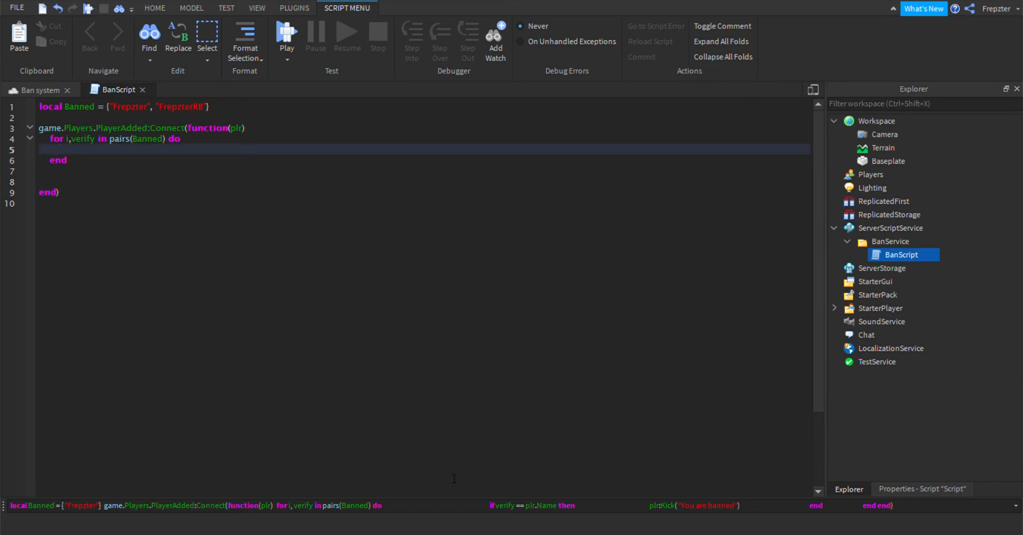
# Step: Add 'if verify == plr.Name then plr:Kick()' in the loop and begin a new local line
pyautogui.write('if verify')
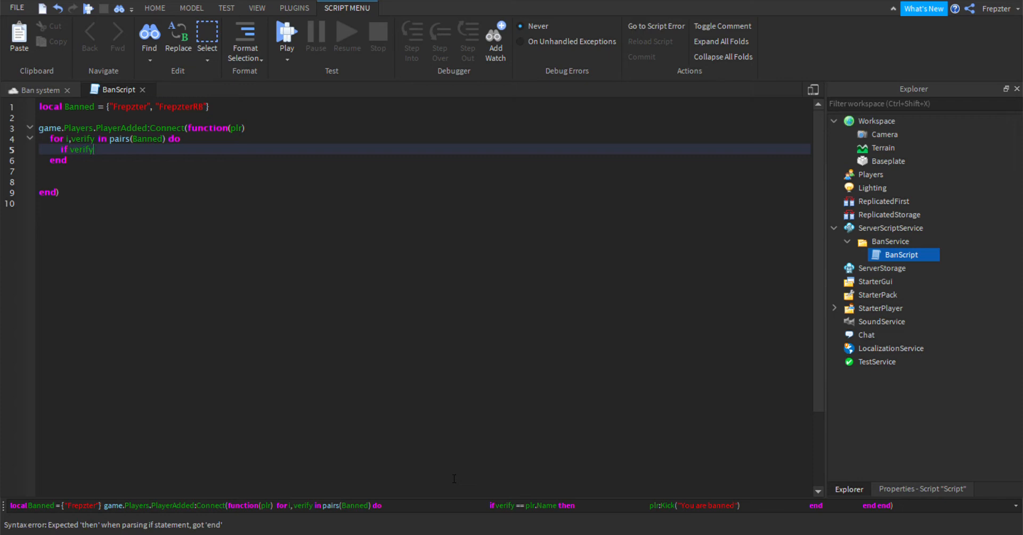
pyautogui.write('=')
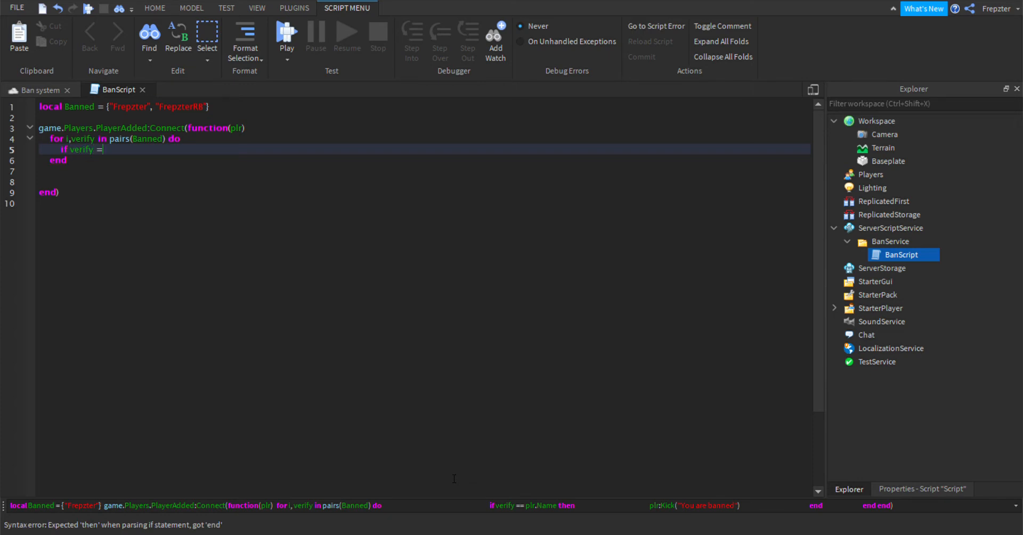
pyautogui.write('= plr.')
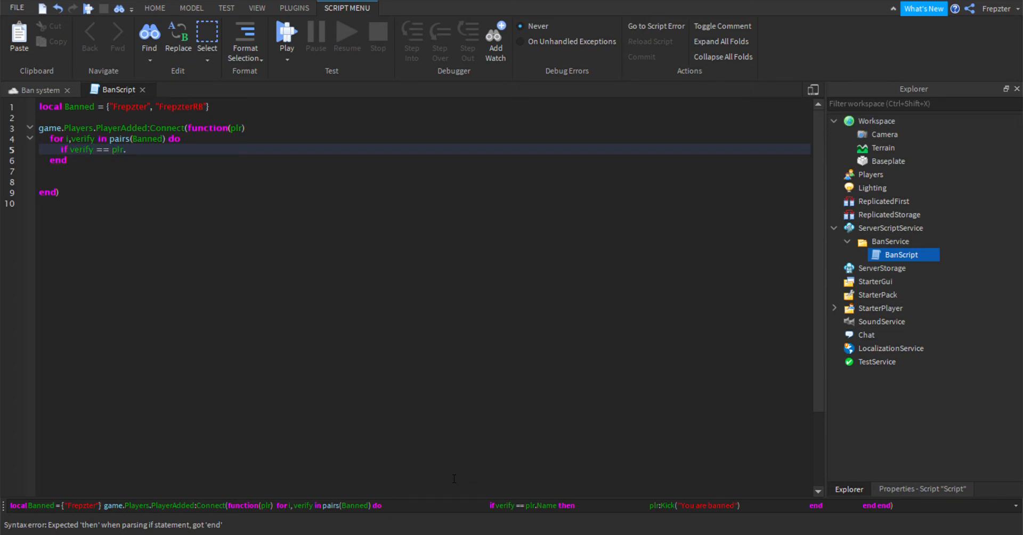
pyautogui.write('Name then')
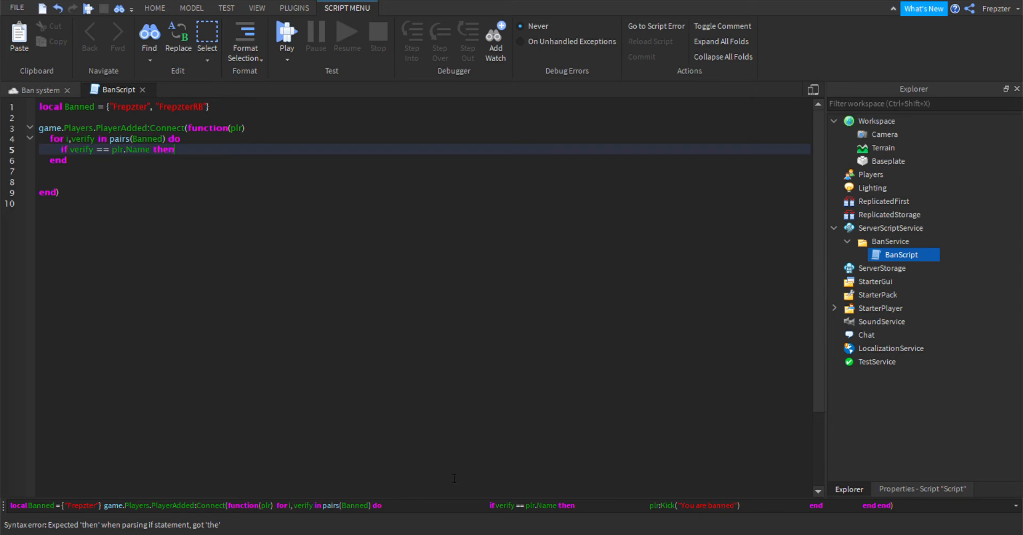
pyautogui.write('plr')
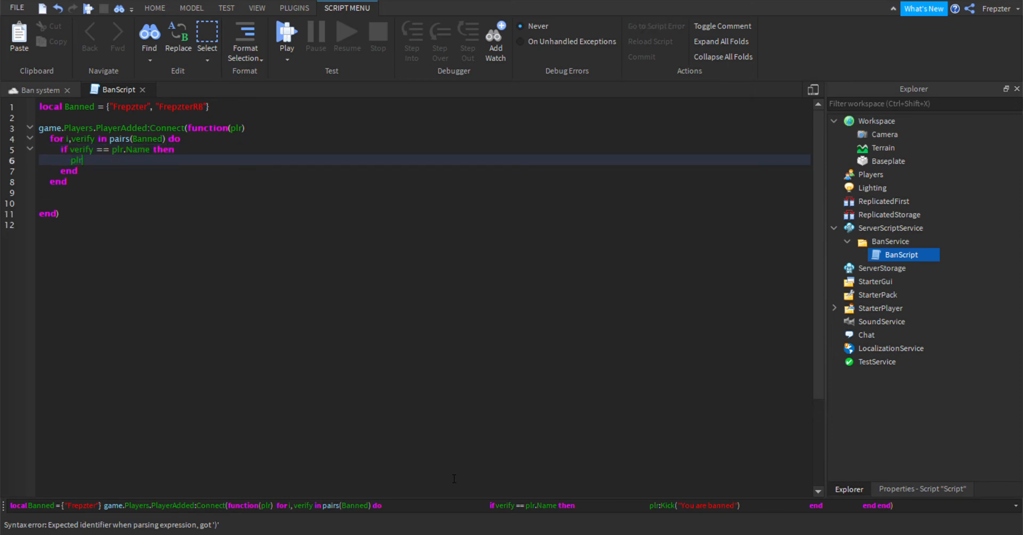
pyautogui.write(':Kick')
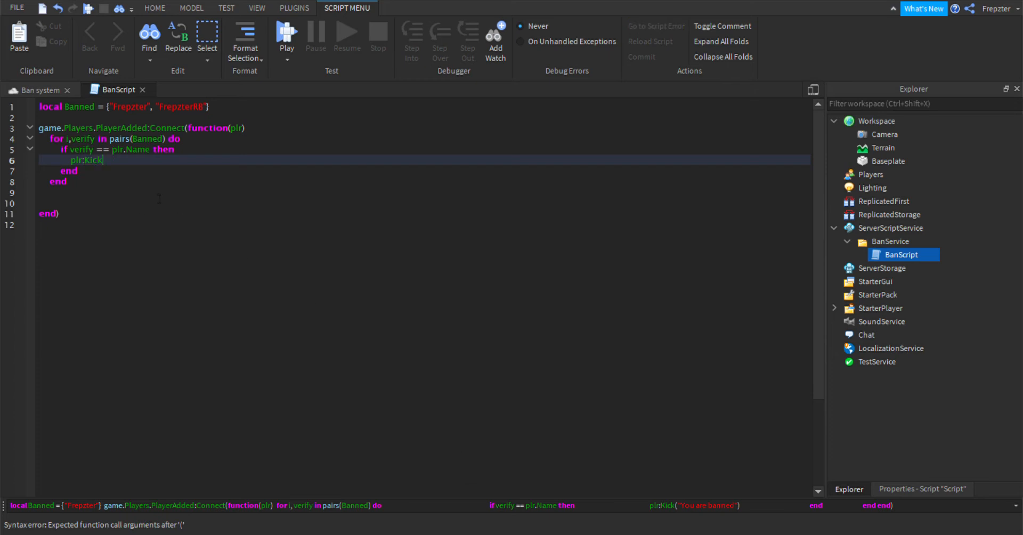
pyautogui.write('()')
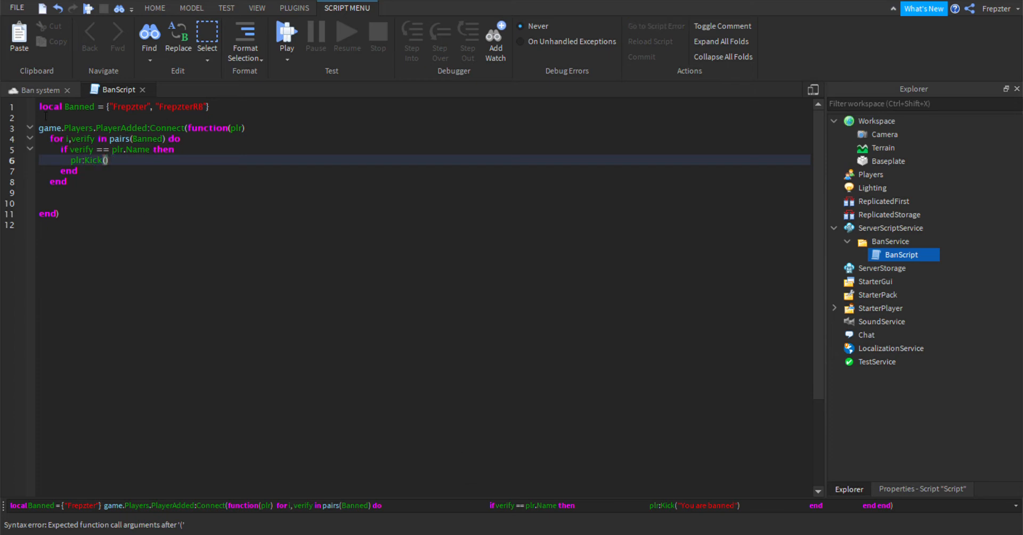
pyautogui.write('local')
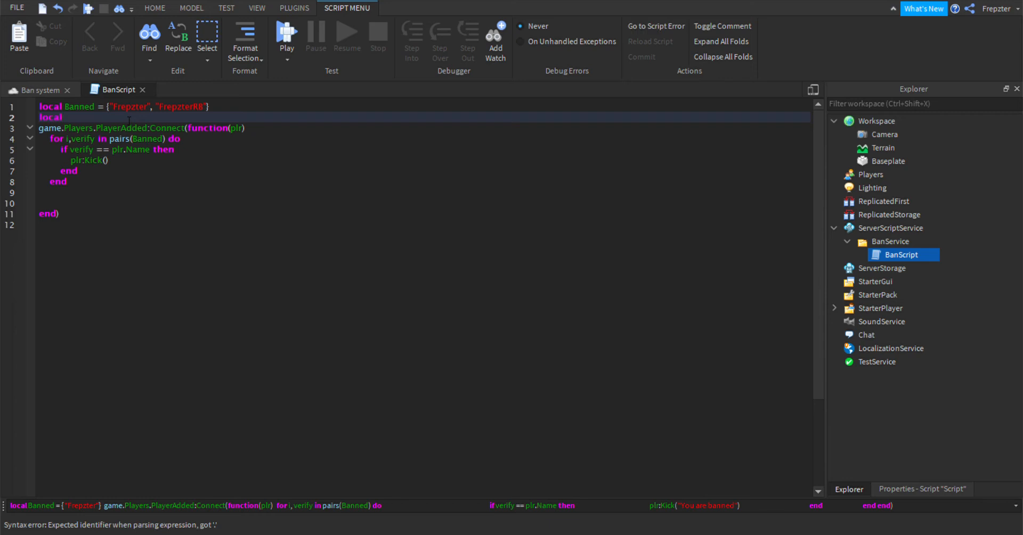
# Step: Define BannedReason as 'You are banned because owner did not like you.' and pass it to plr:Kick
pyautogui.write('BannedReason =')
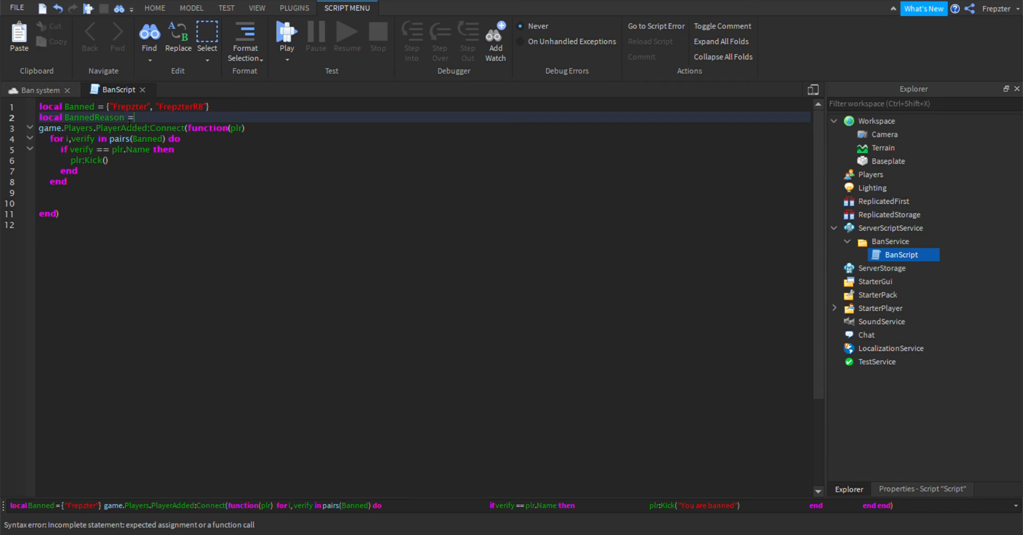
pyautogui.write('()')
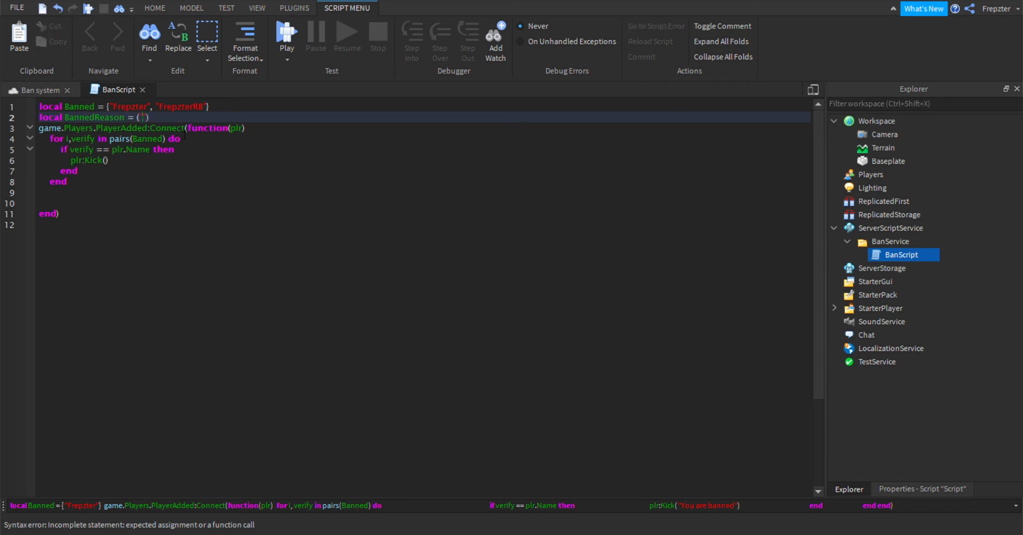
pyautogui.press('BackSpace')
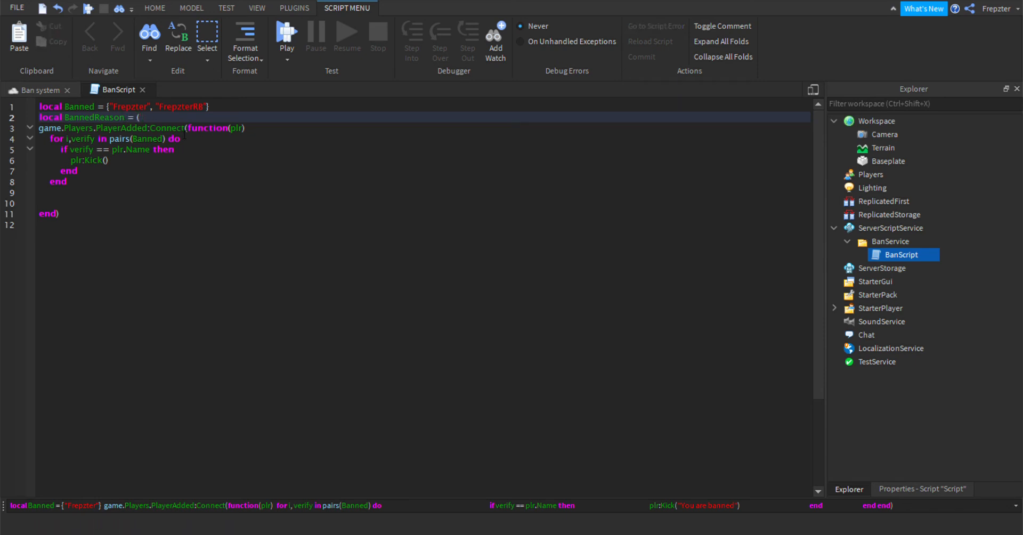
pyautogui.write('{')
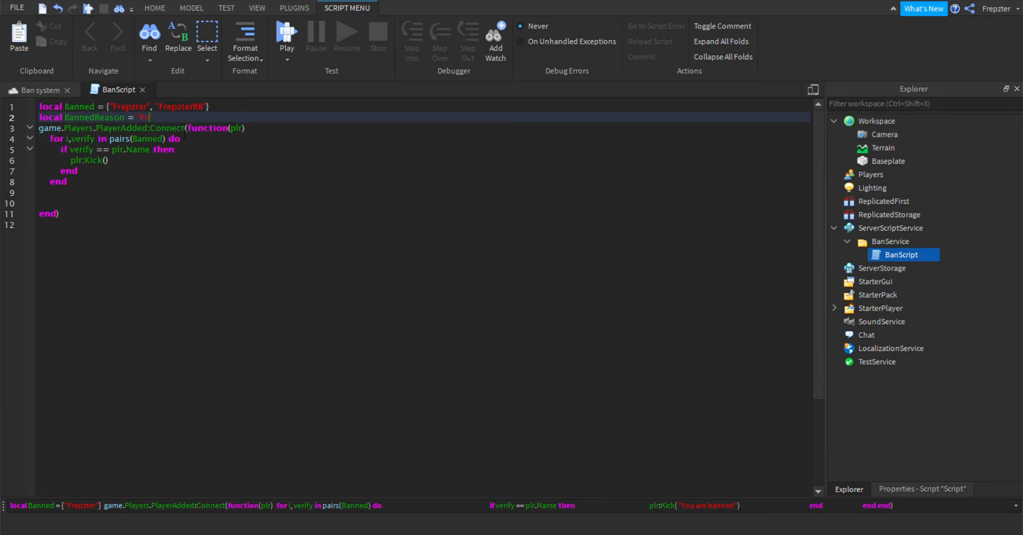
pyautogui.write("You are banned because owner did not like you.'")
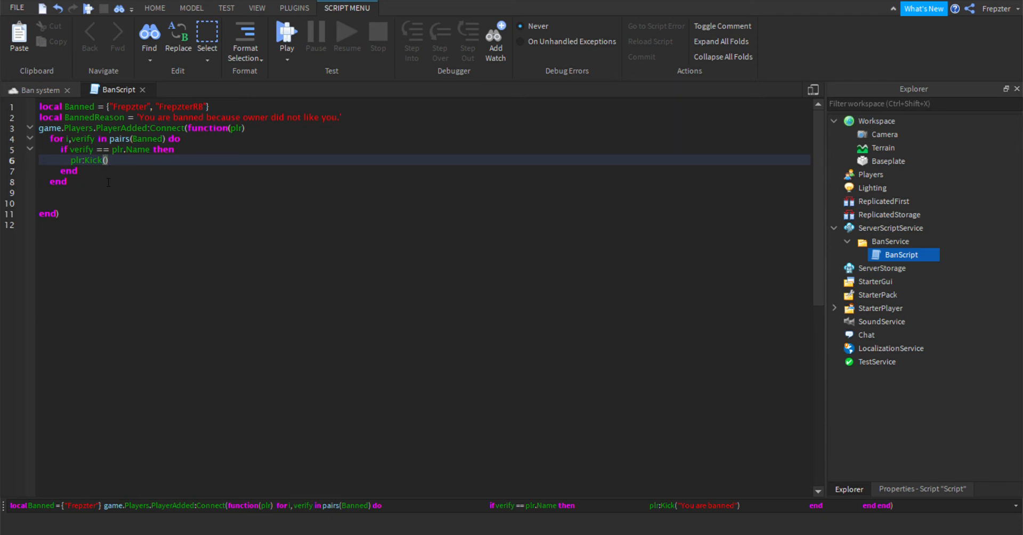
pyautogui.write('bannedReason')
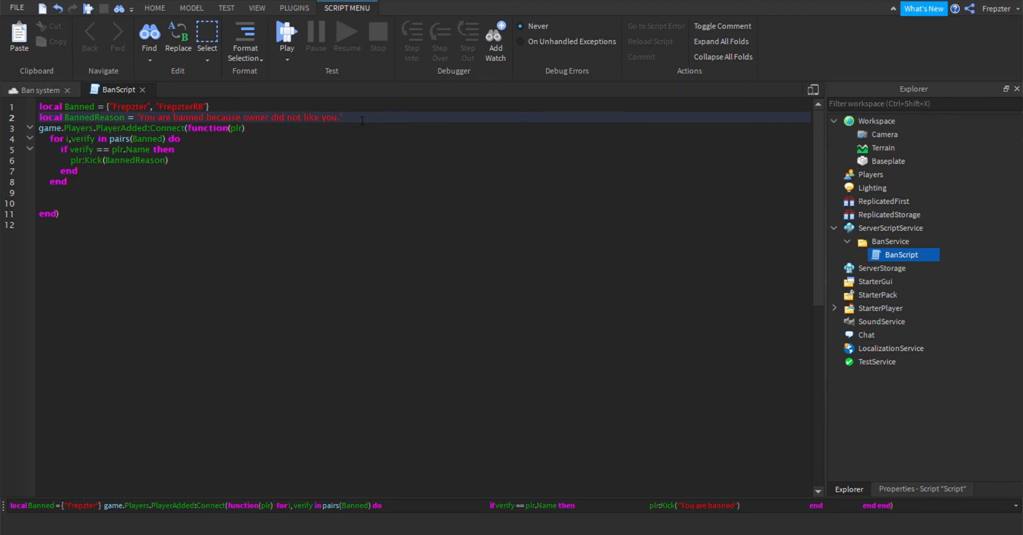
# Step: Start a 'local gameCreator = game.Crea…' line, then erase it
pyautogui.write('local c')
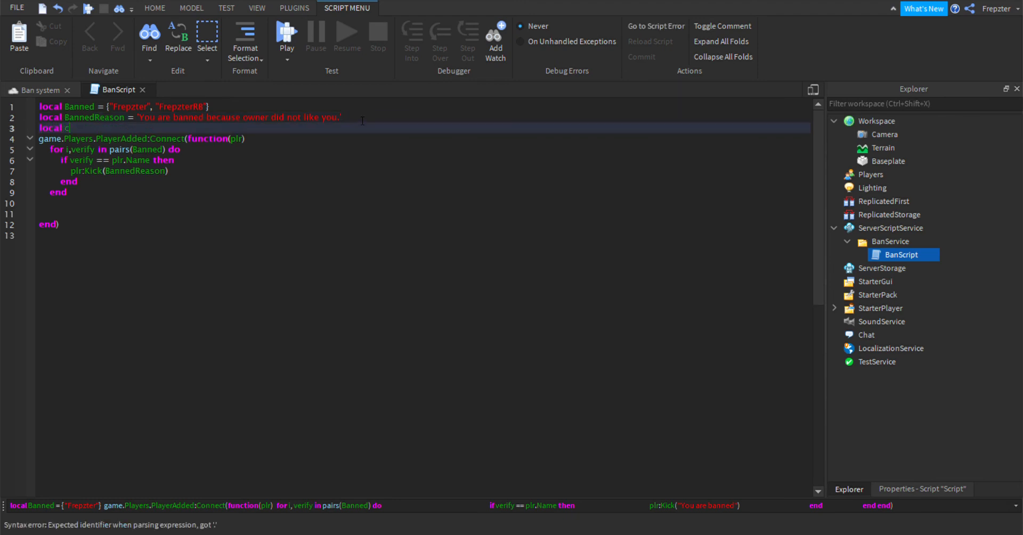
pyautogui.write('gam')
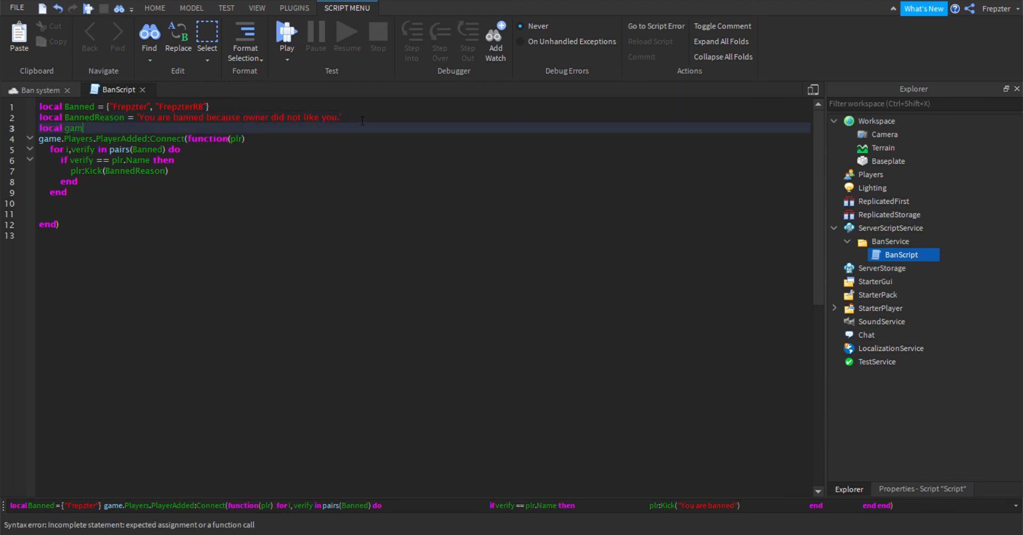
pyautogui.write('eCrl')
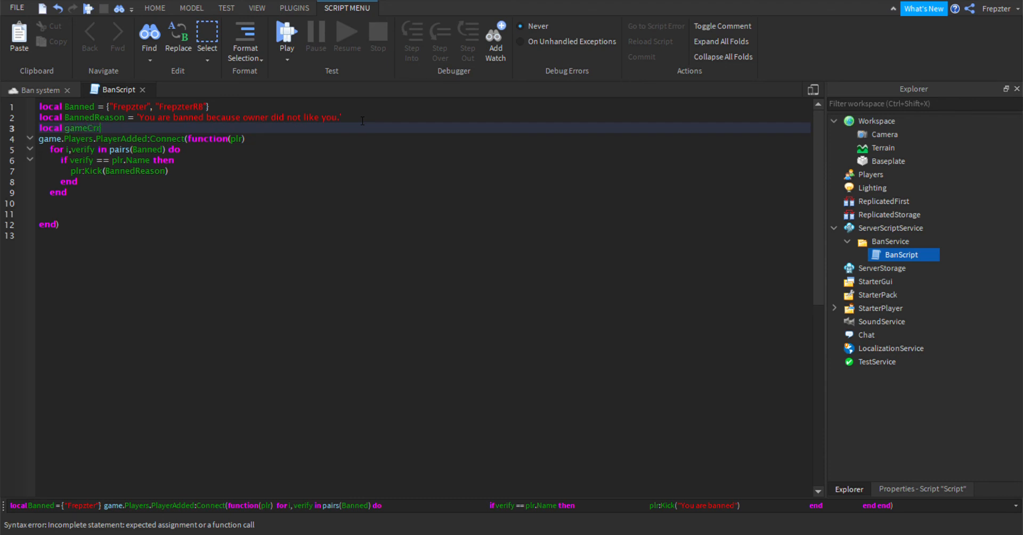
pyautogui.write('eator =')
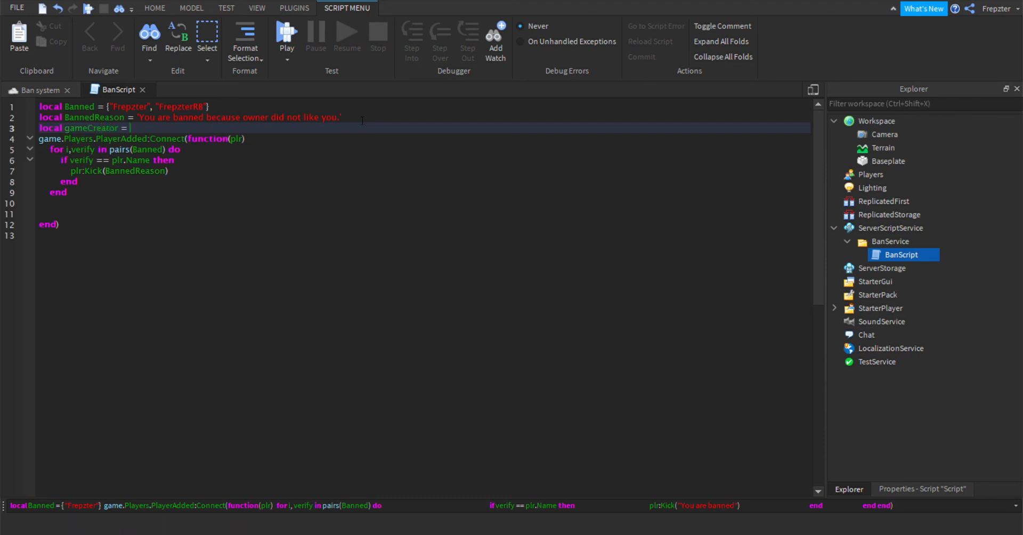
pyautogui.write('game.cr')
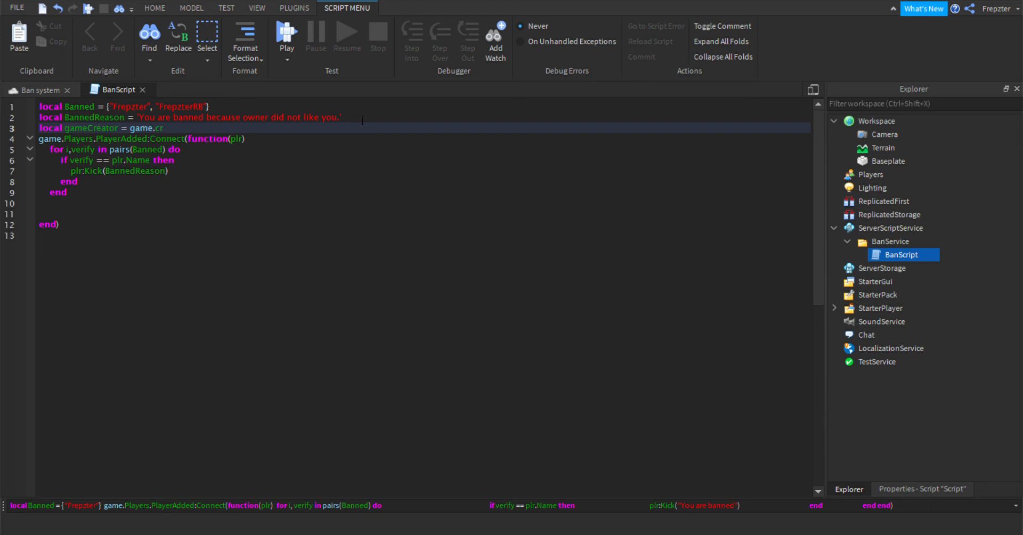
pyautogui.write('ea')
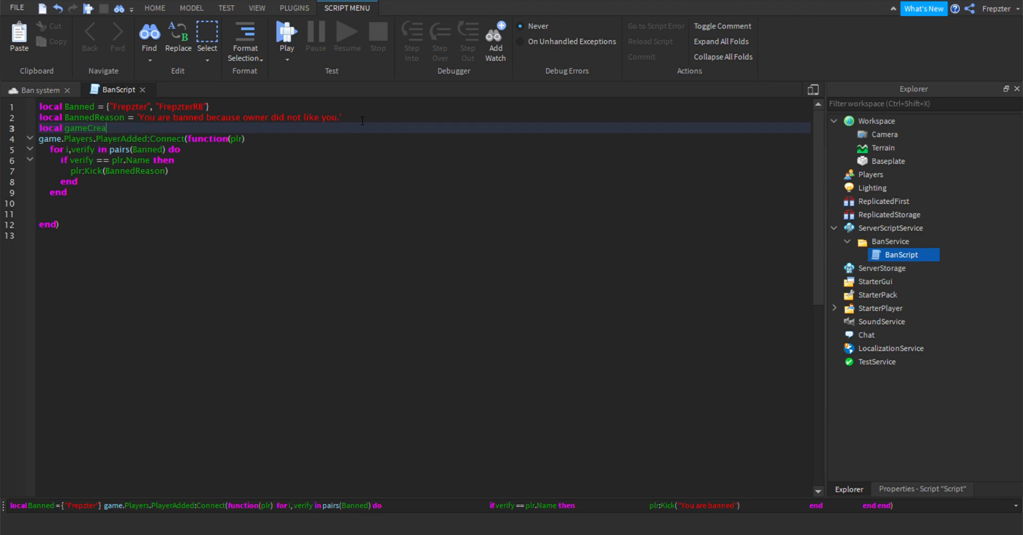
pyautogui.press('Backspace')
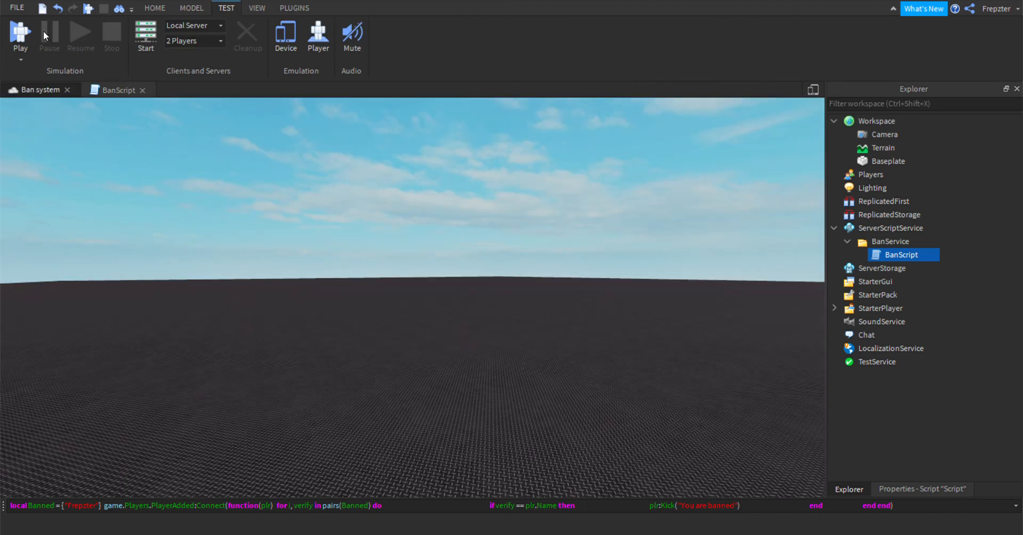
# Step: Start and stop a Play test, then select the BanService folder in Explorer
pyautogui.click(20, 32)
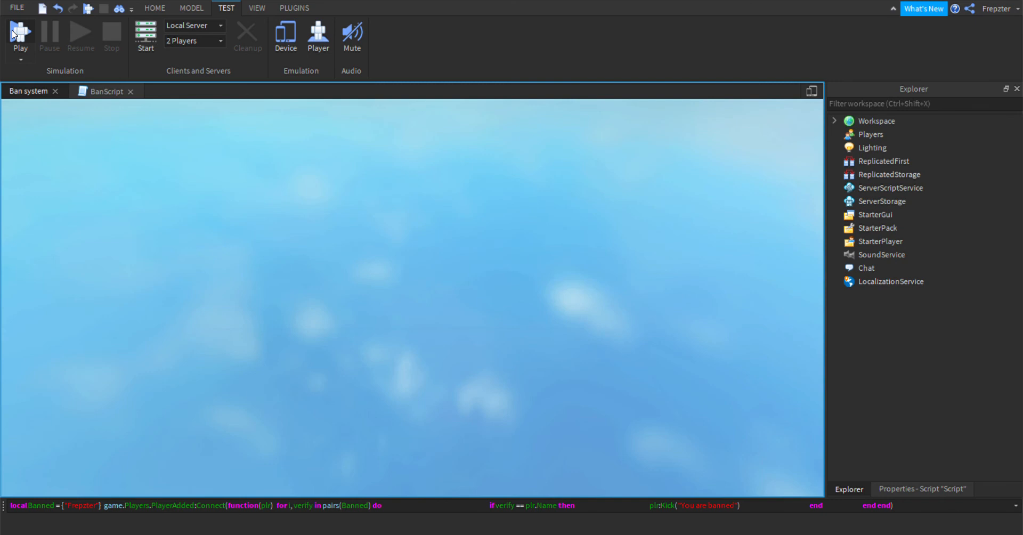
pyautogui.click(20, 36)
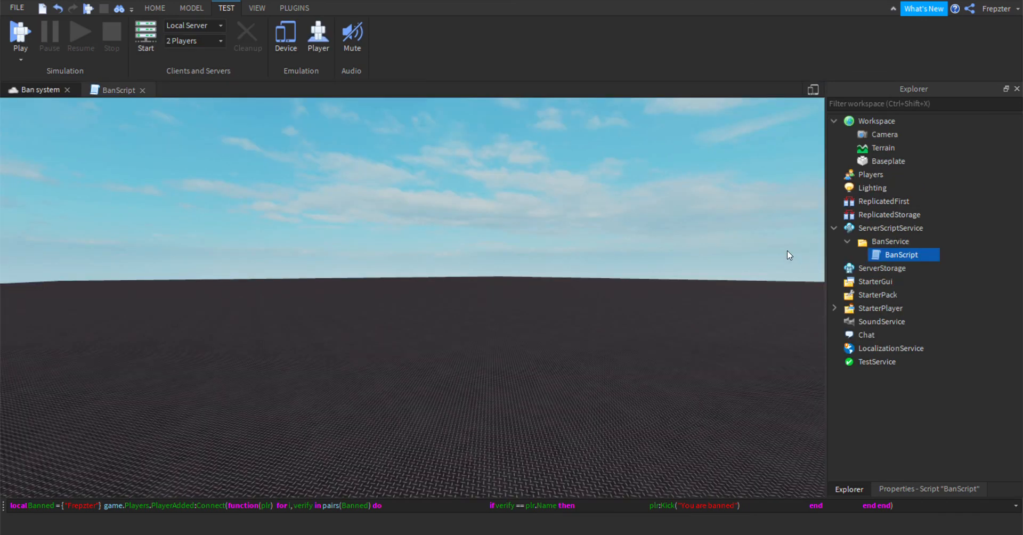
pyautogui.moveTo(762, 269)
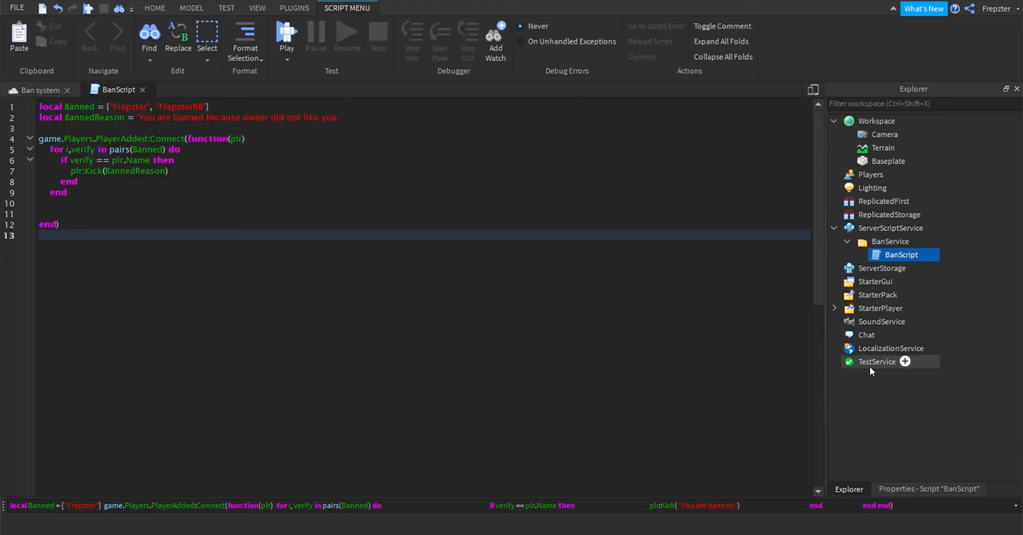
pyautogui.click(890, 241)
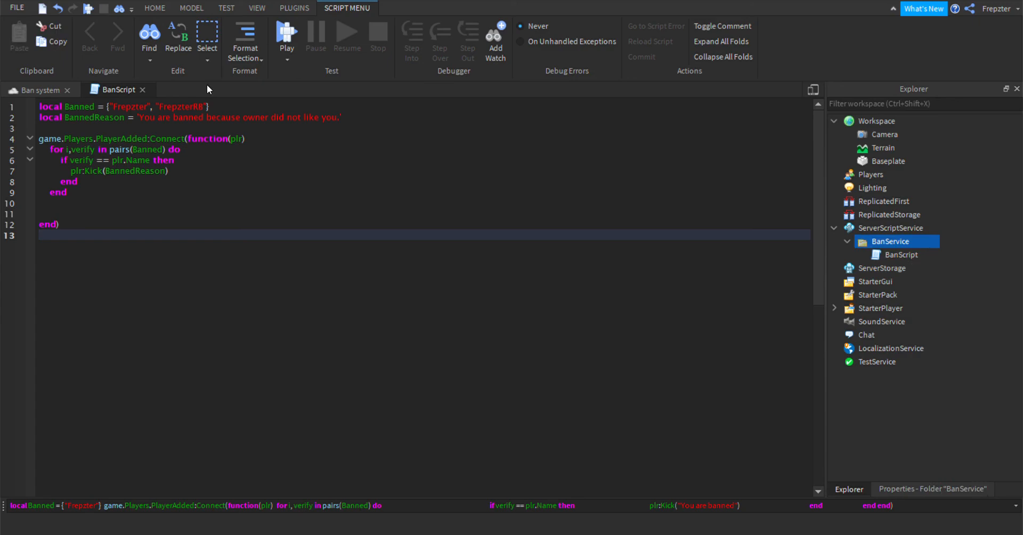